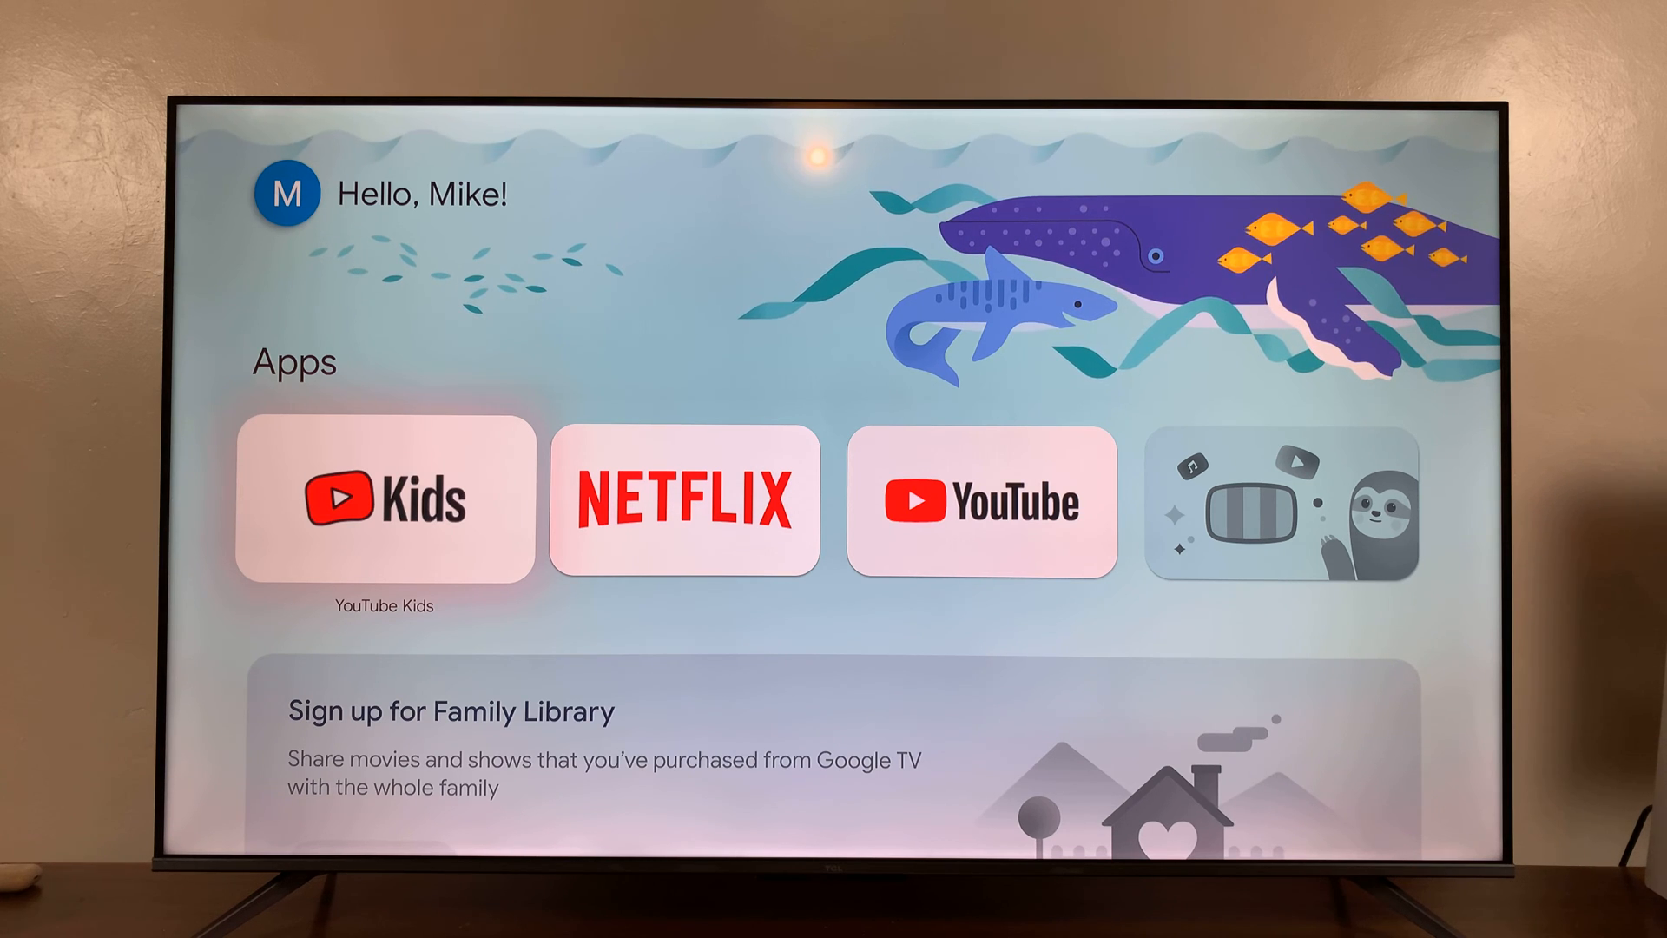
Step: Open the kids profile settings from the Settings gear among the top icons
scroll("down", 3)
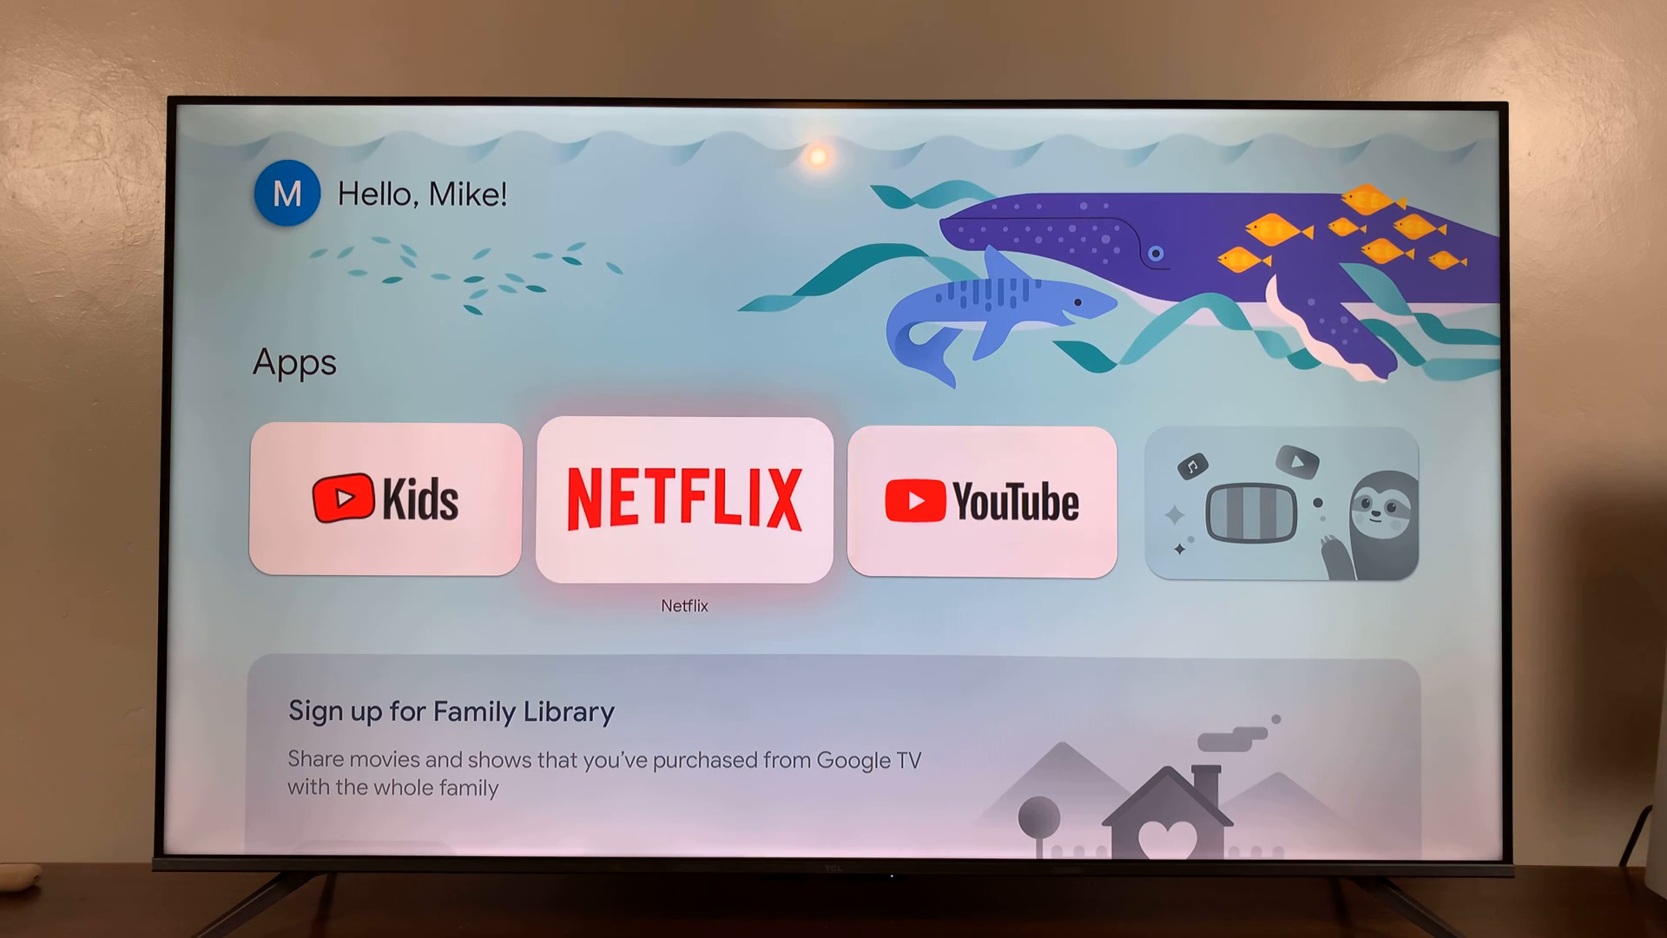
key("right")
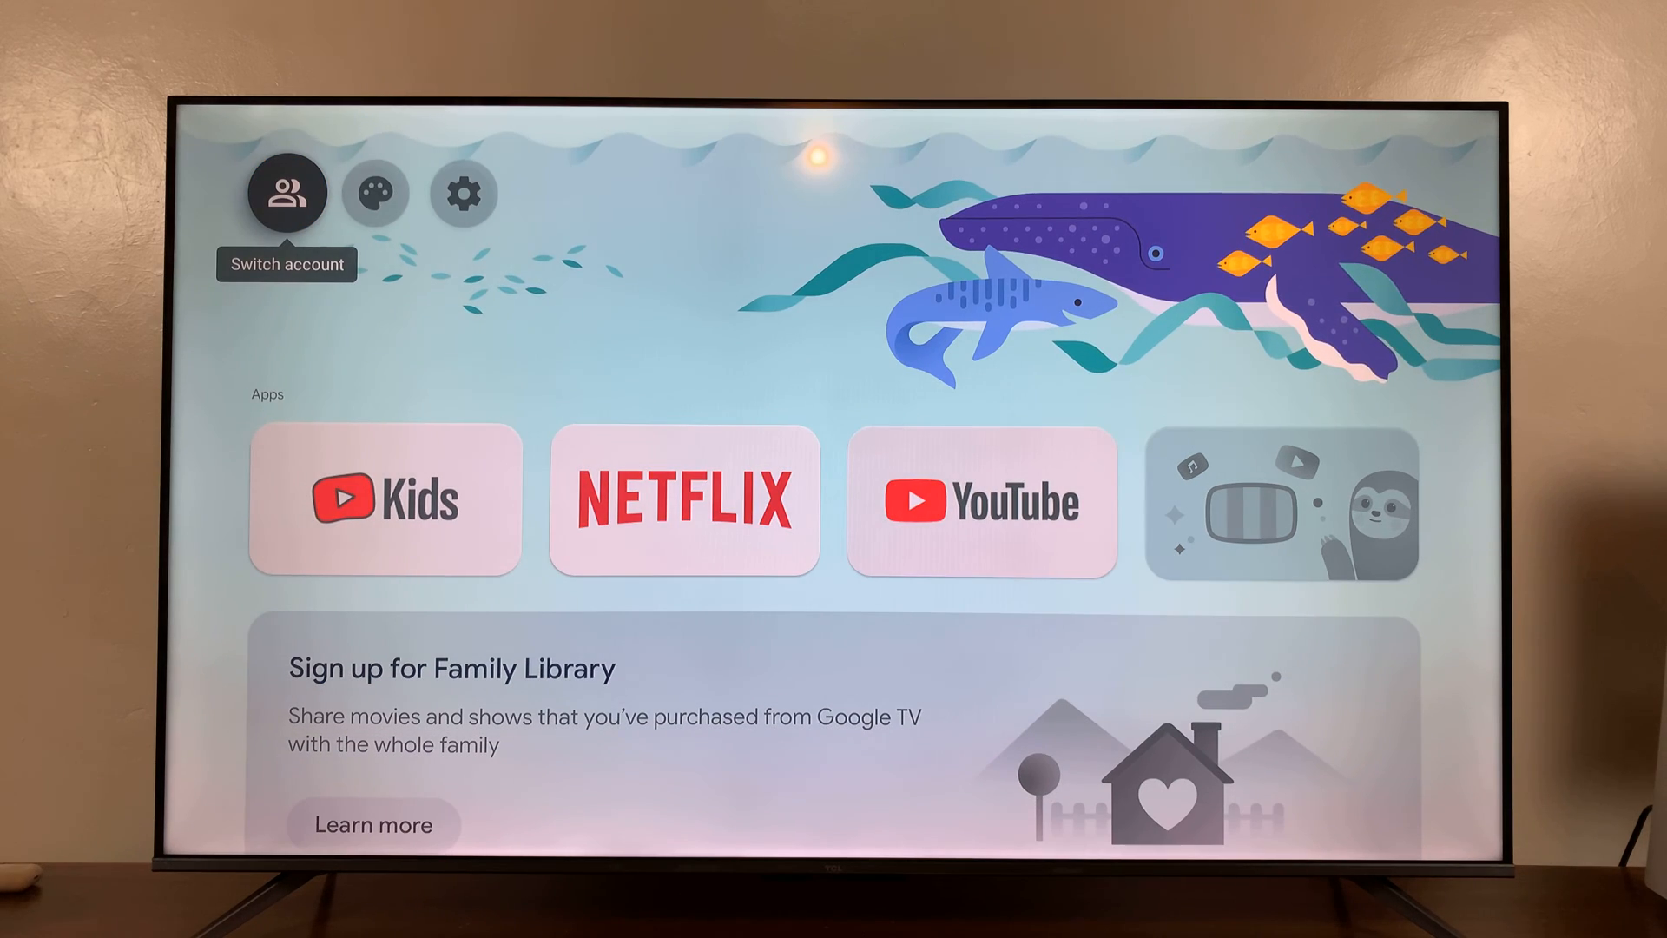
mouse_move(464, 193)
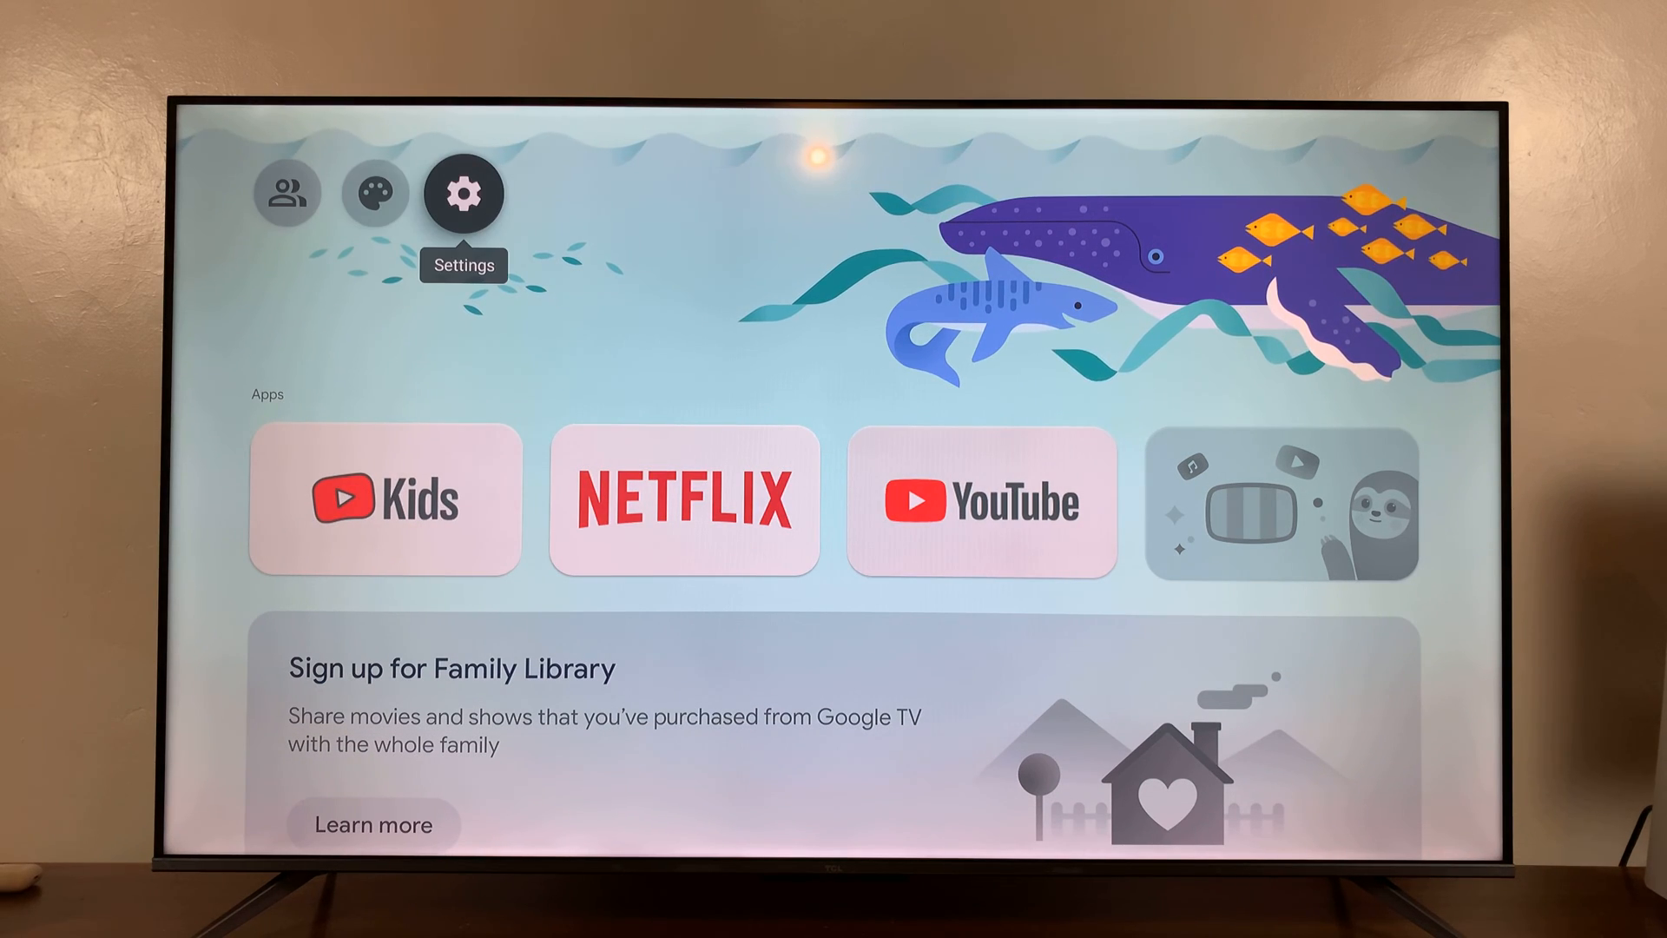
left_click(464, 192)
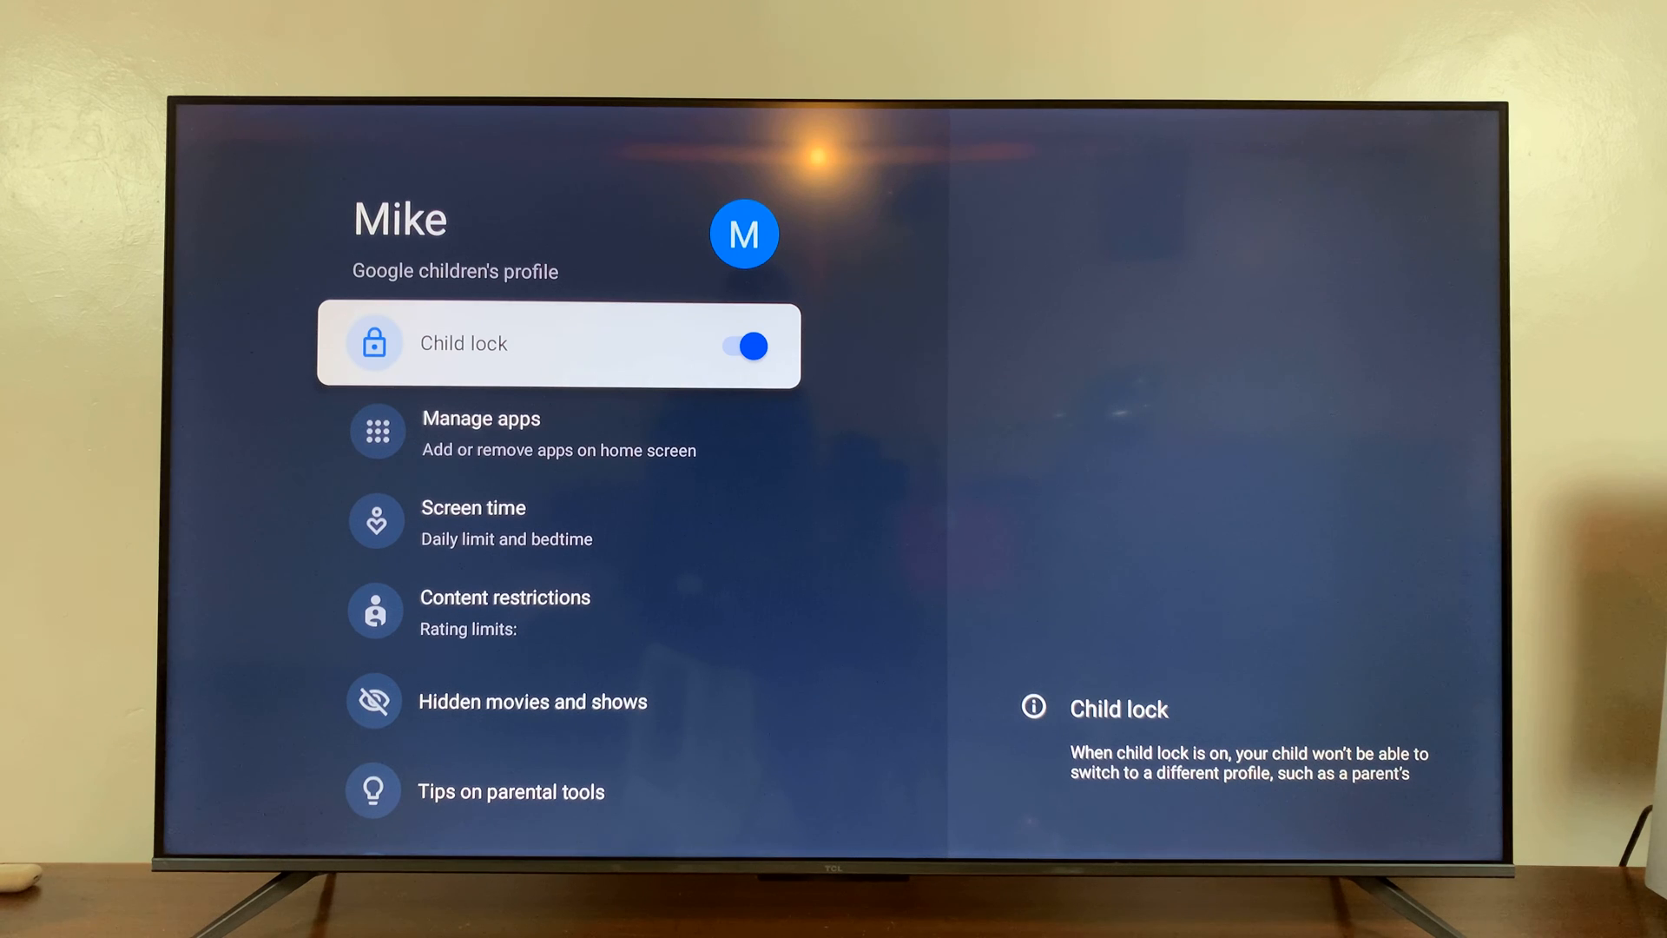
Step: Open Manage apps from the children's profile settings, below Child lock
key("Down")
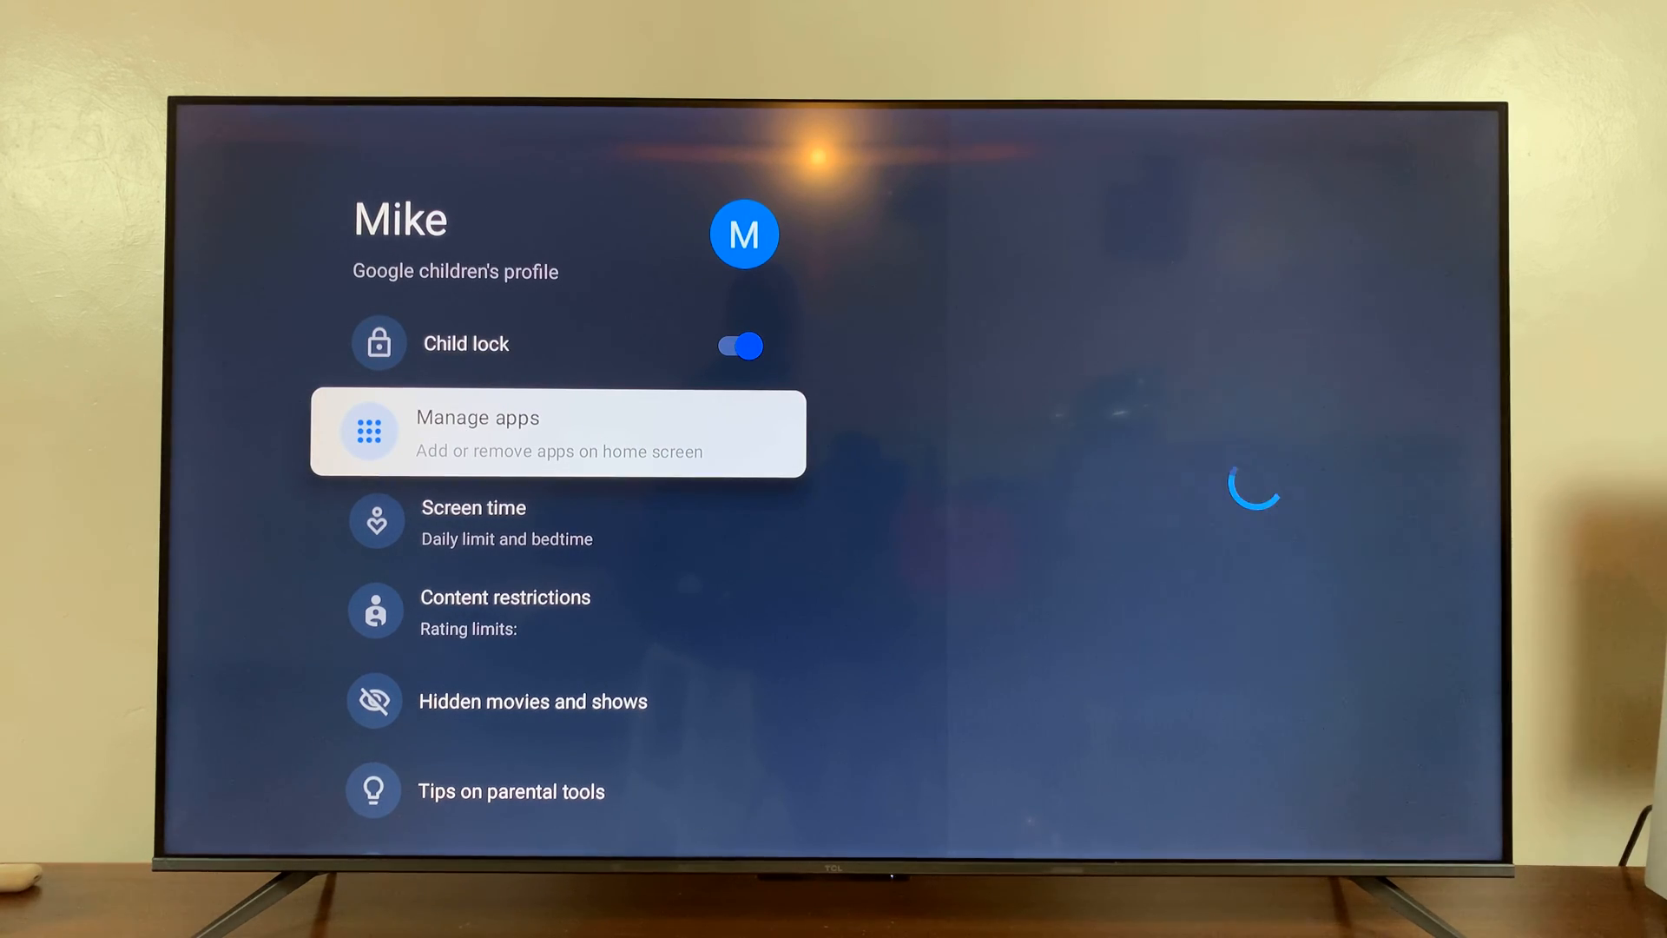
left_click(558, 432)
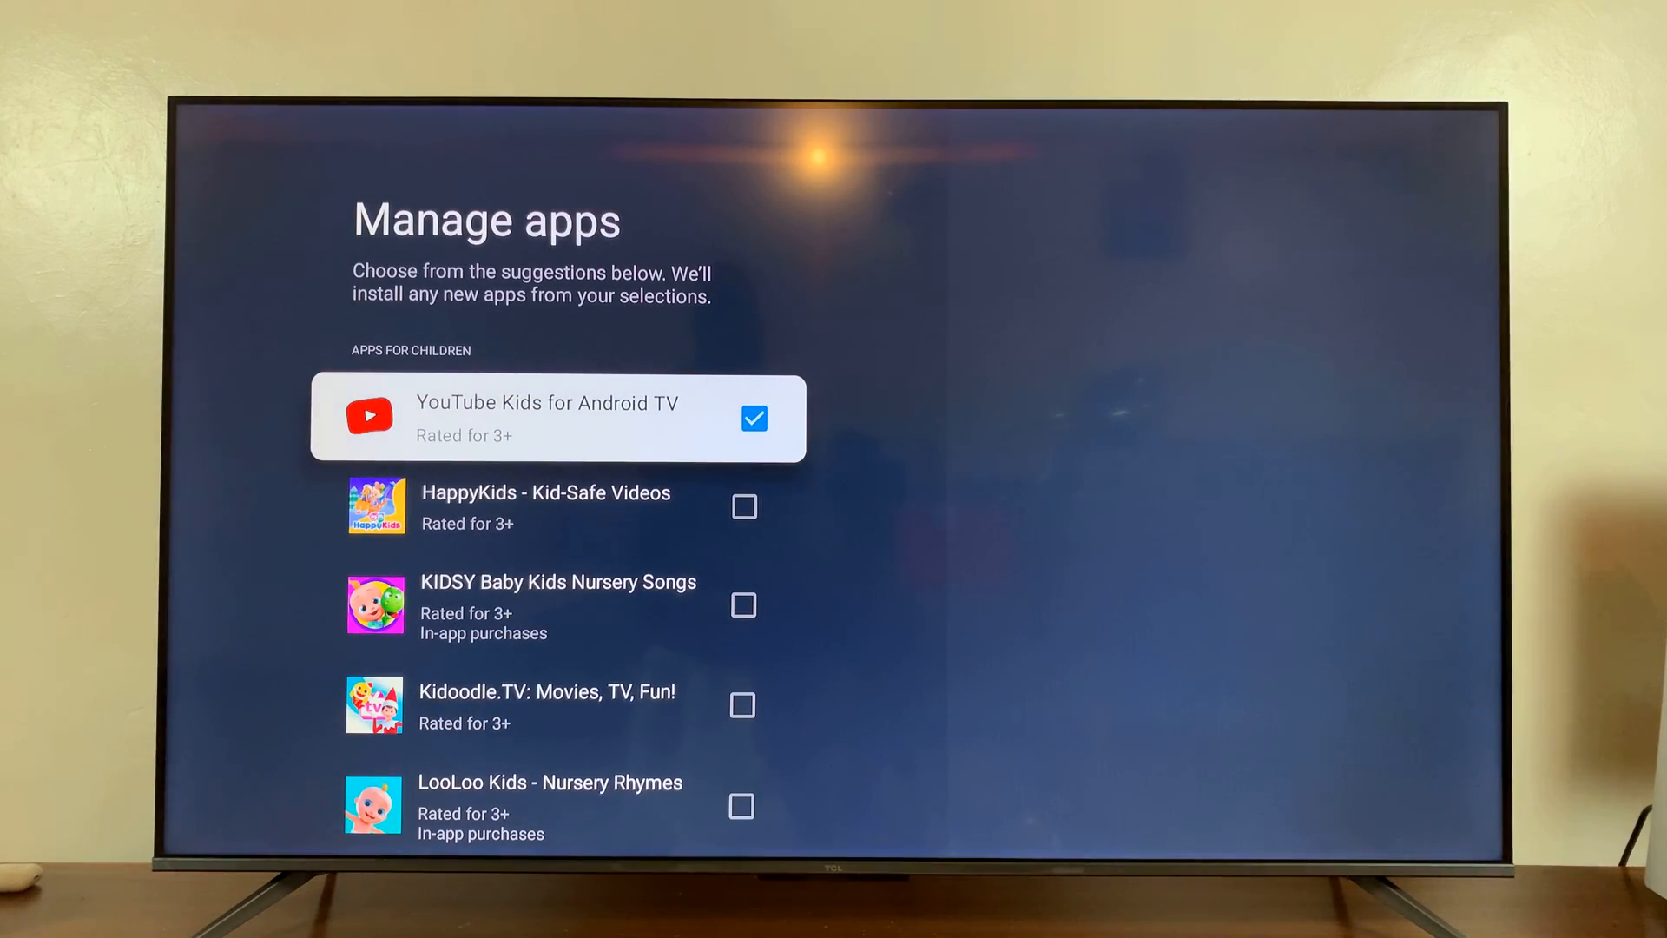
Step: Tick HappyKids - Kid-Safe Videos in the children's apps list, alongside YouTube Kids
scroll("down", 3)
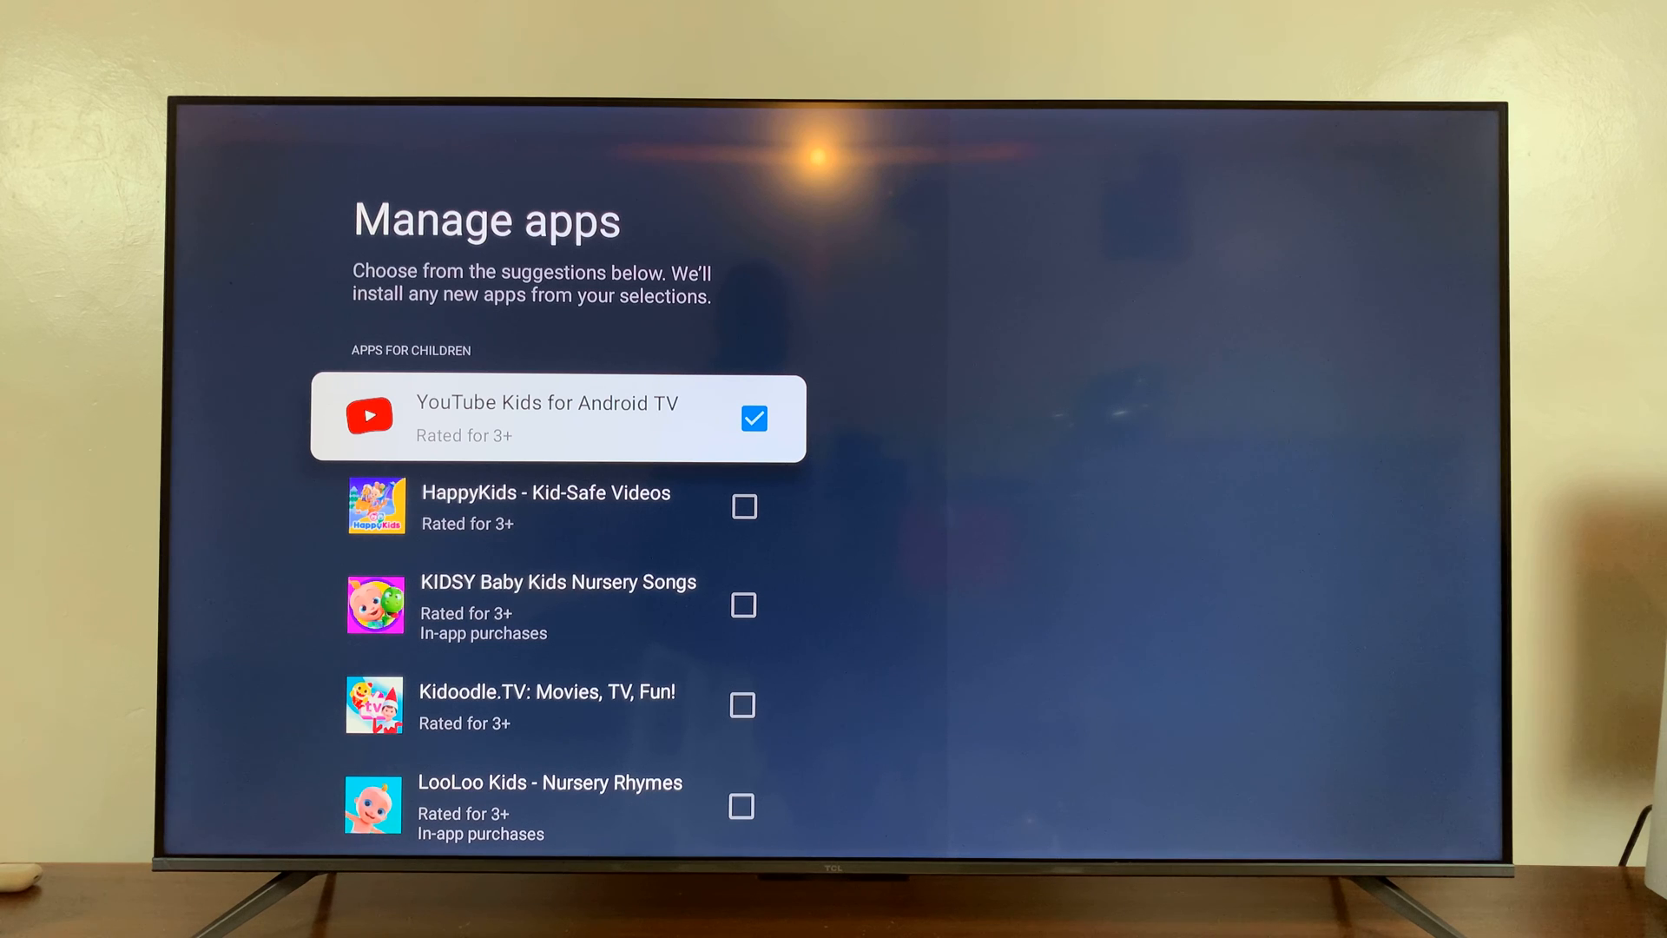
key("down")
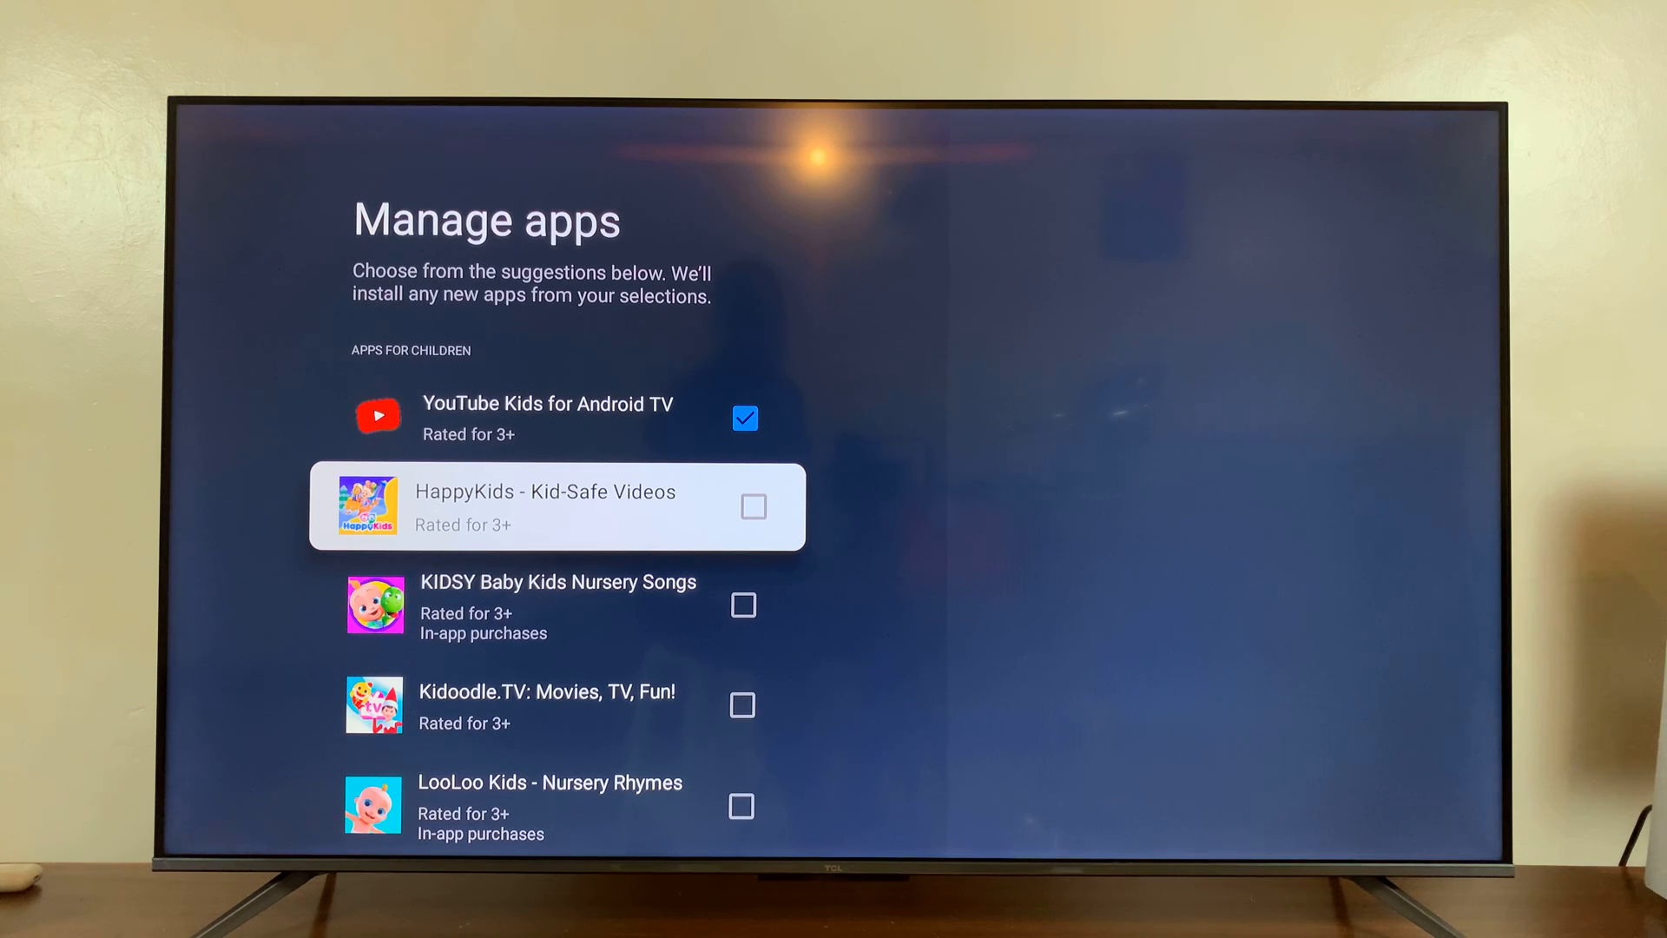
left_click(753, 507)
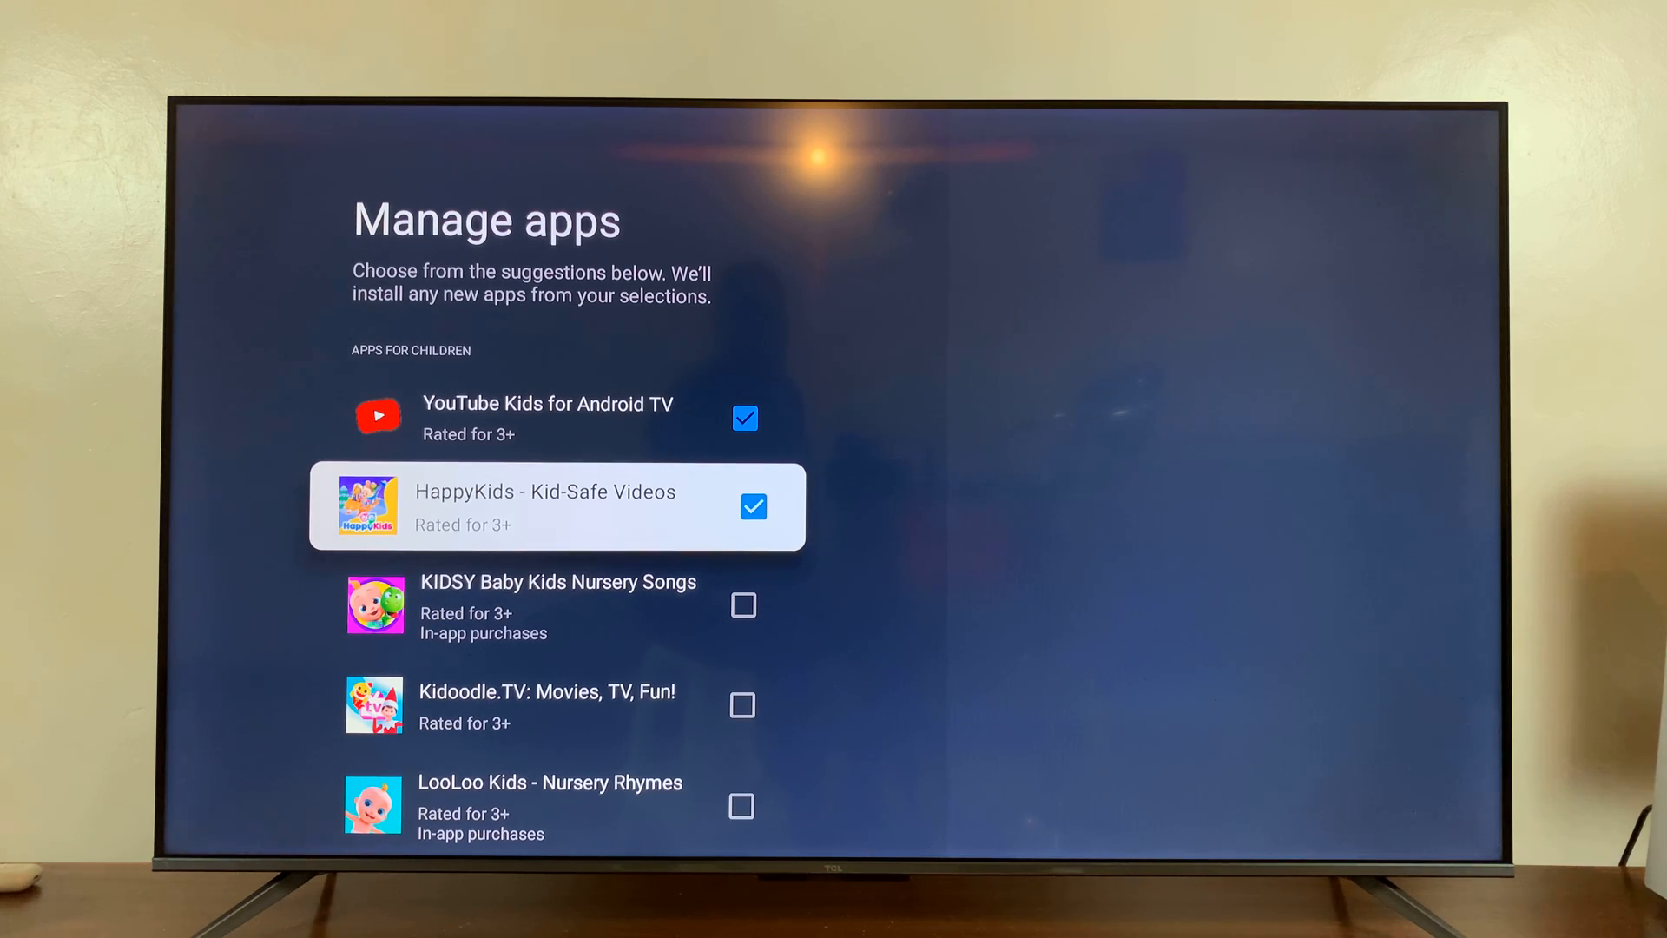
key("Down")
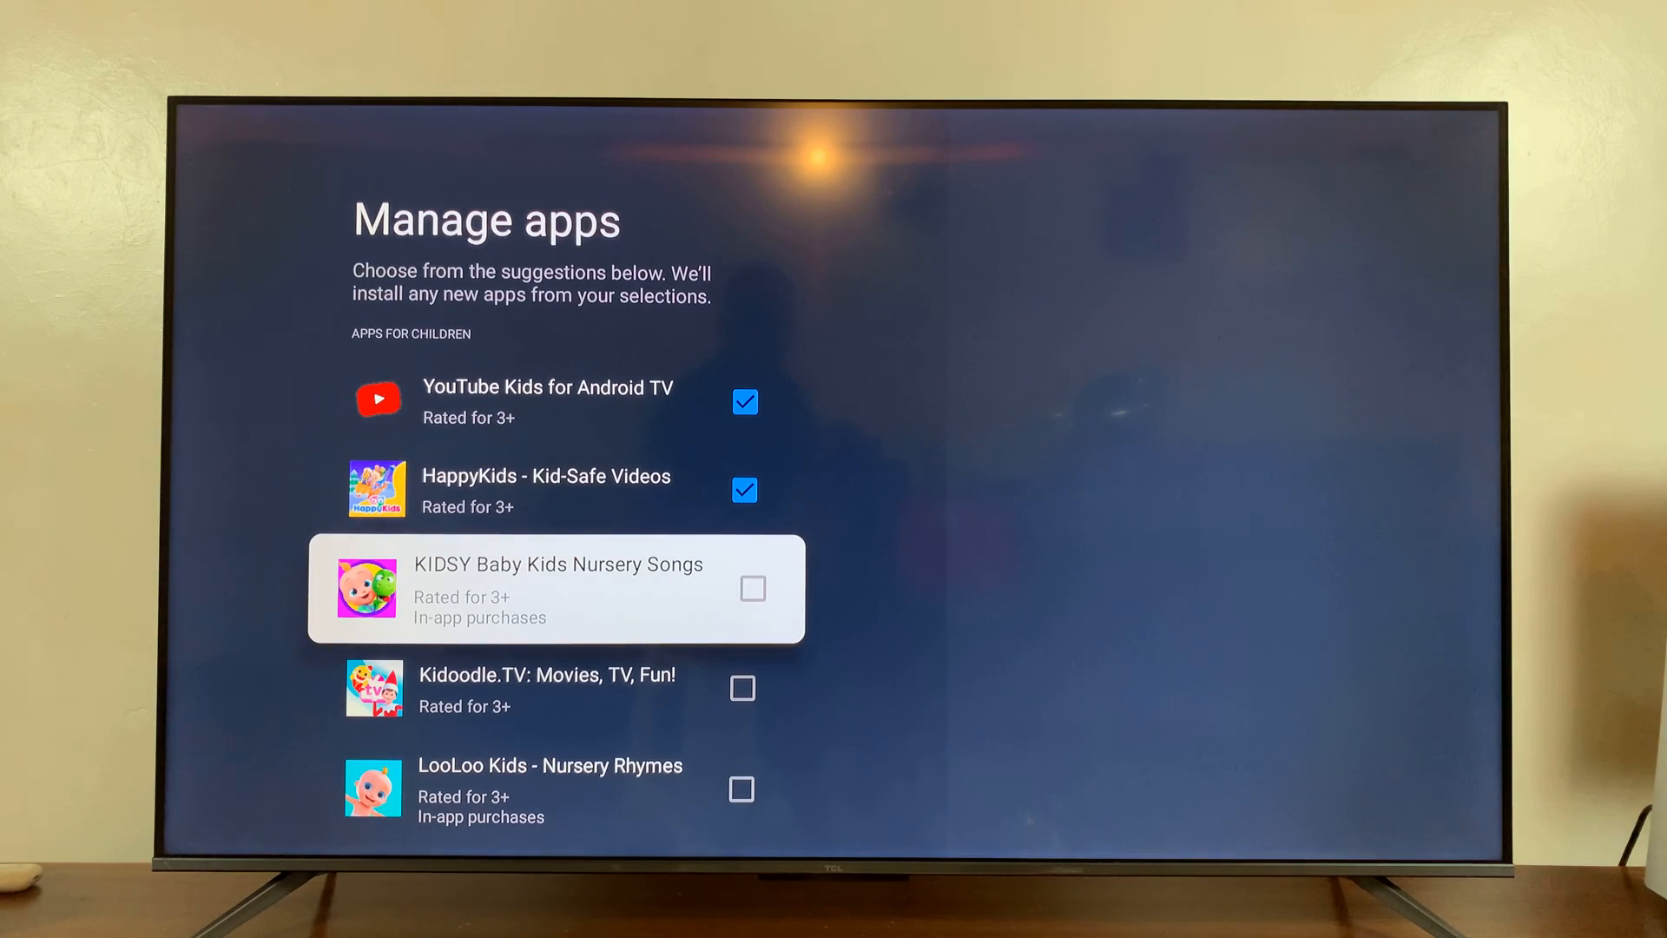
Step: Untick YouTube for Android TV and Netflix under Apps on device
scroll("down", 3)
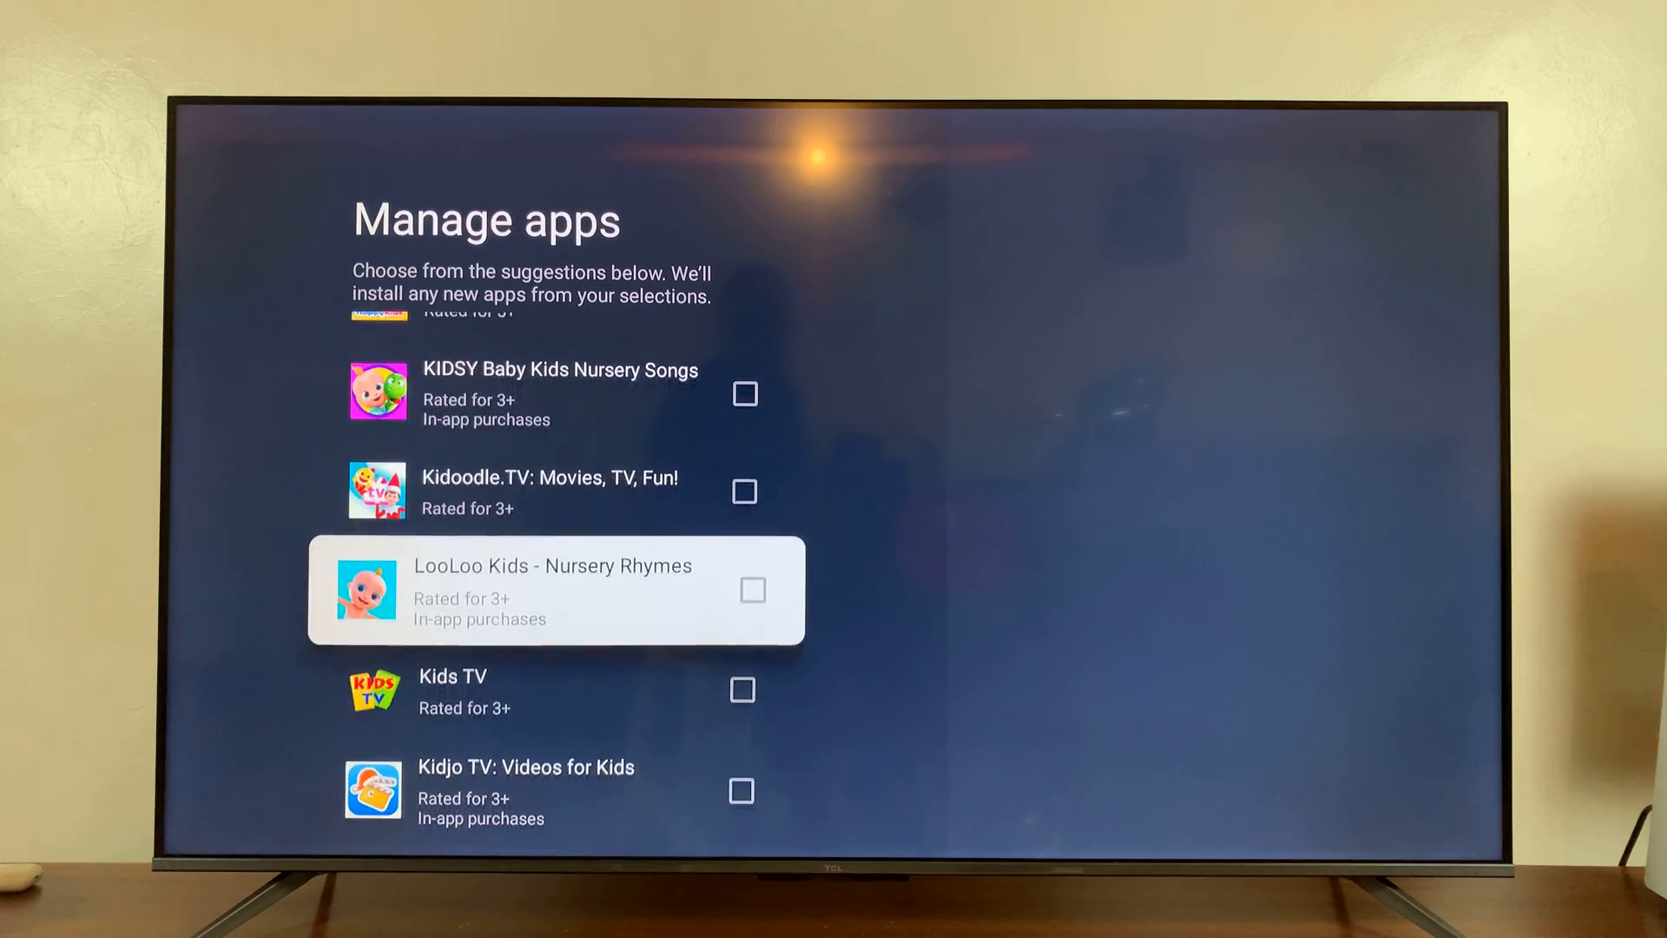
scroll("down", 3)
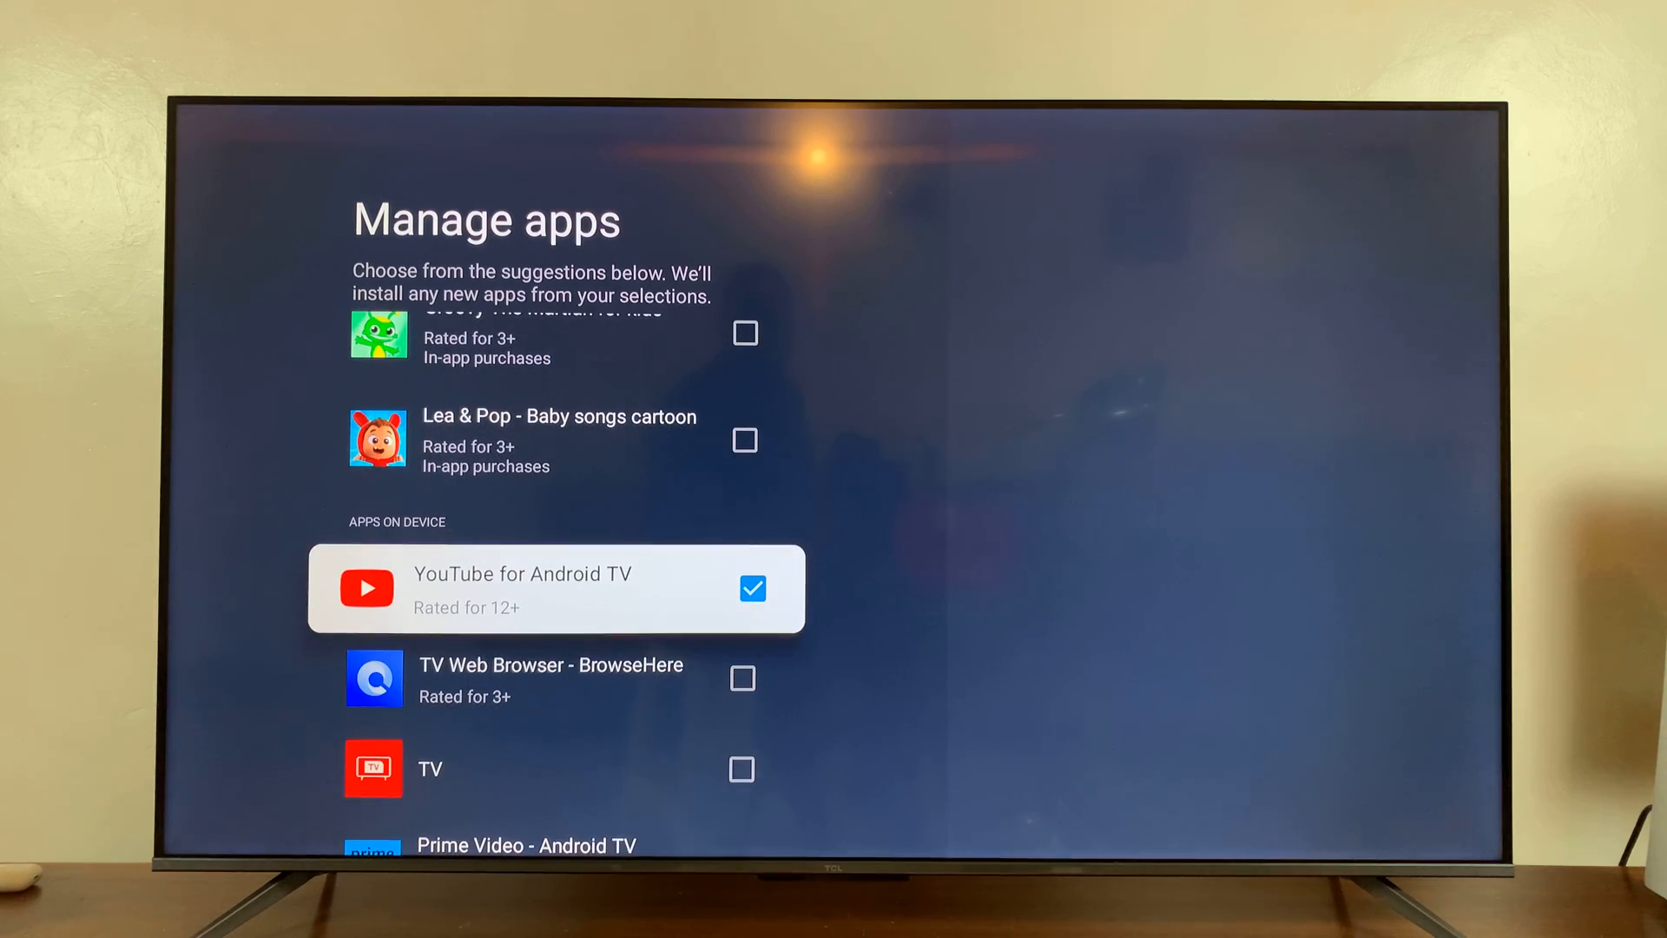
scroll("down", 3)
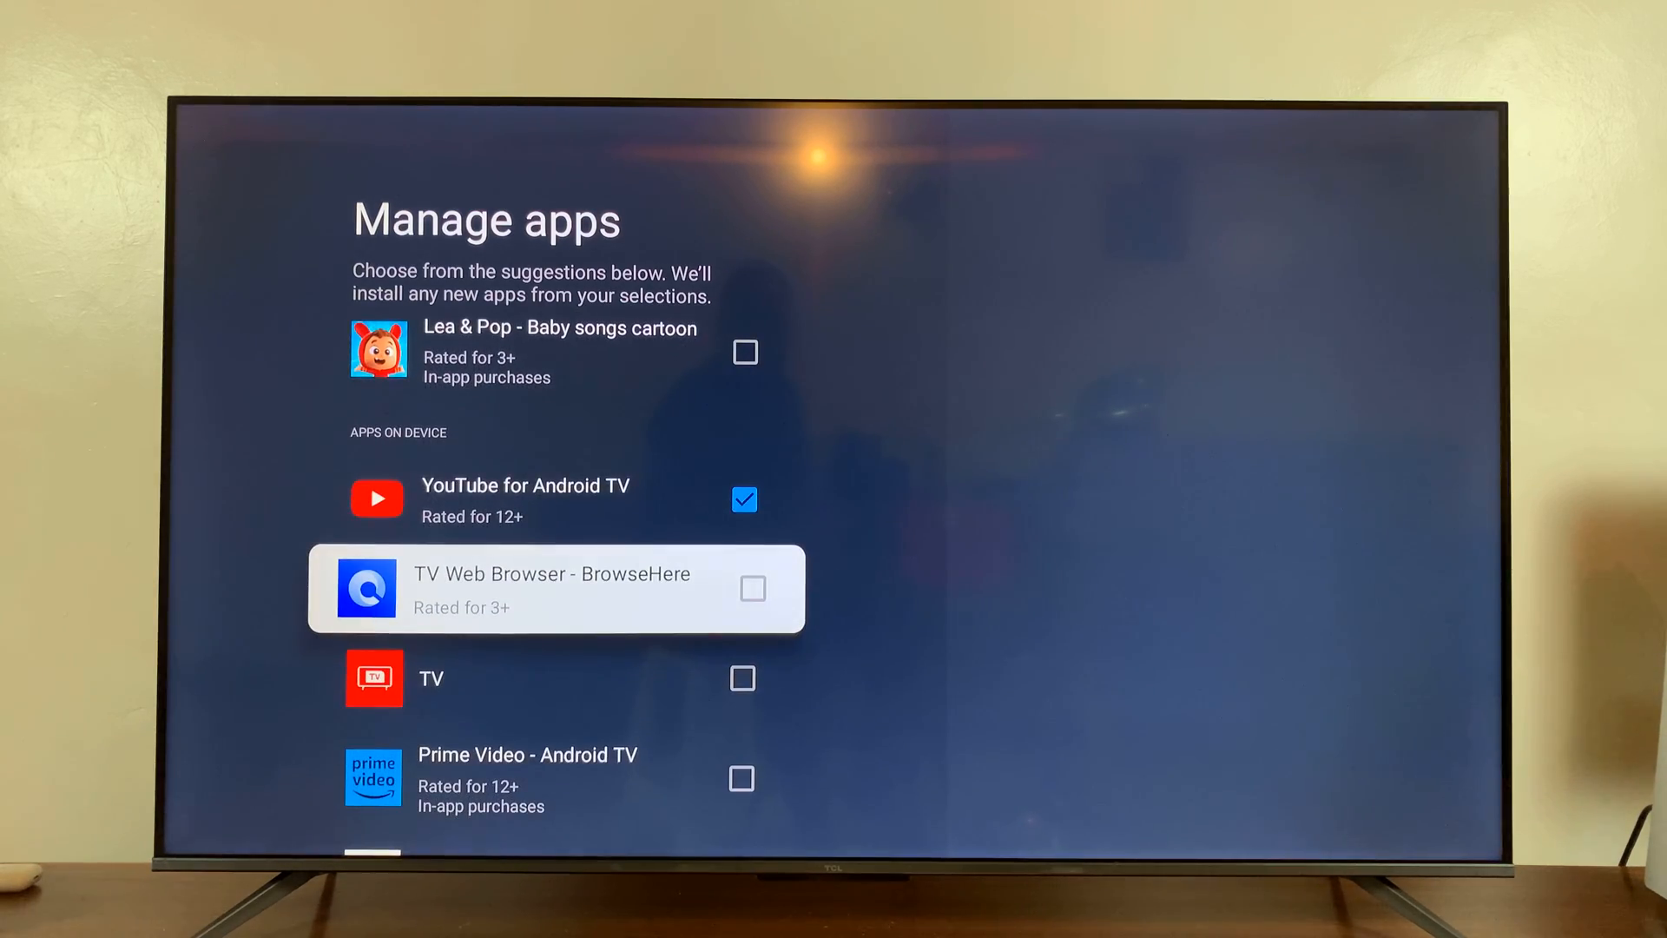
scroll("down", 3)
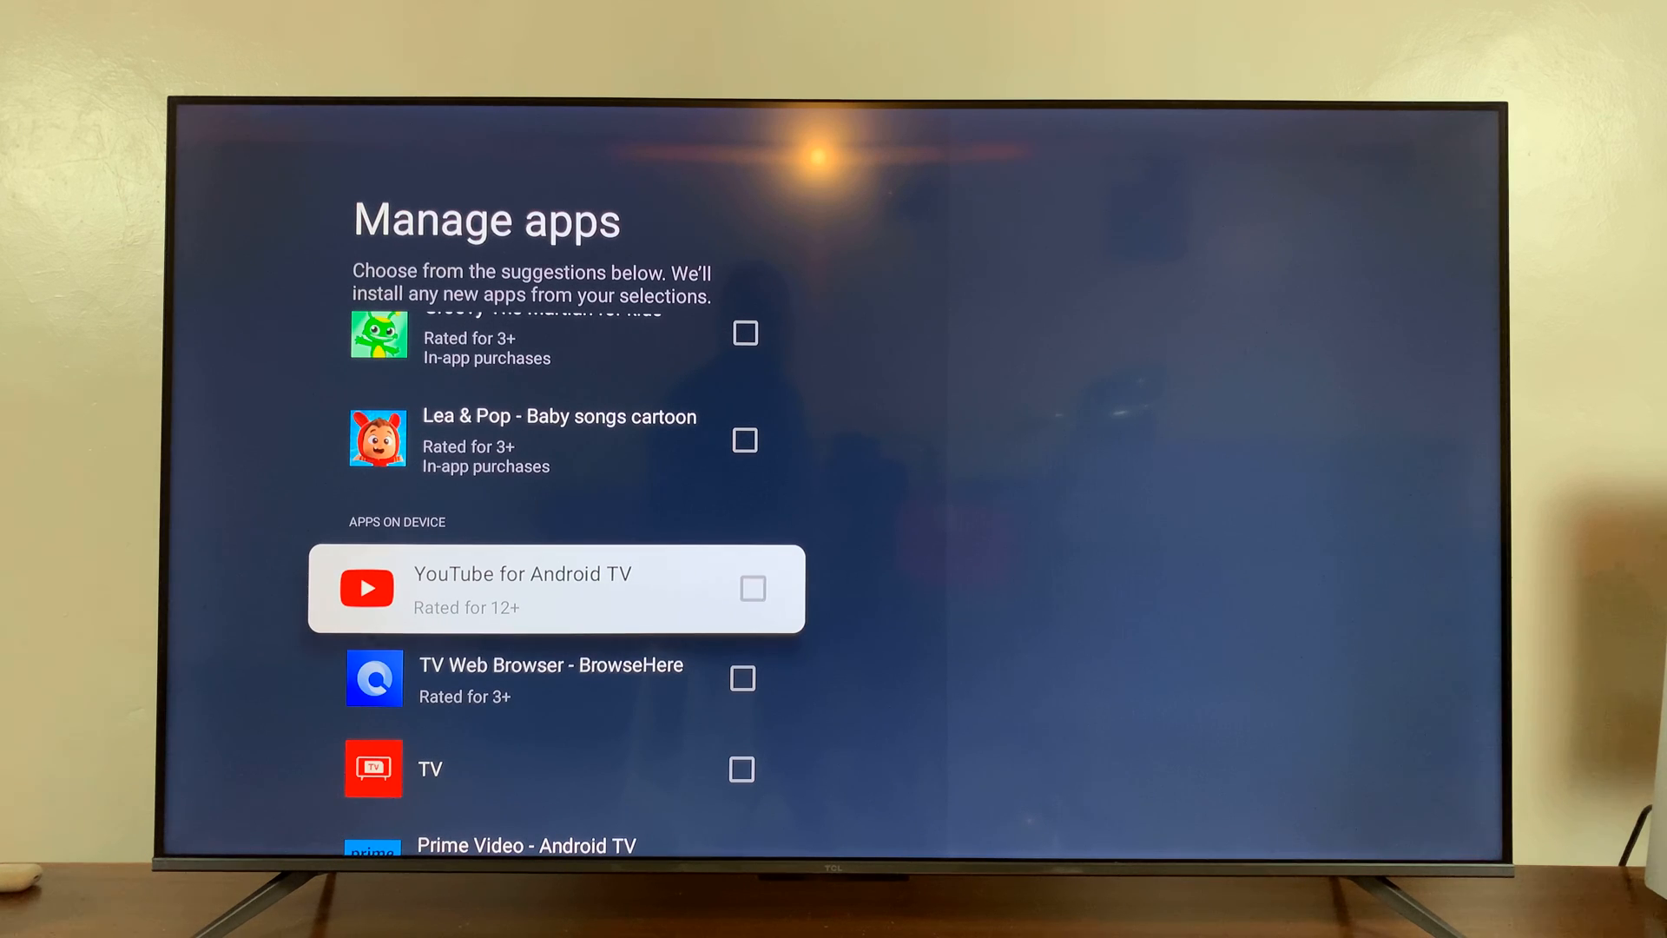
scroll("down", 3)
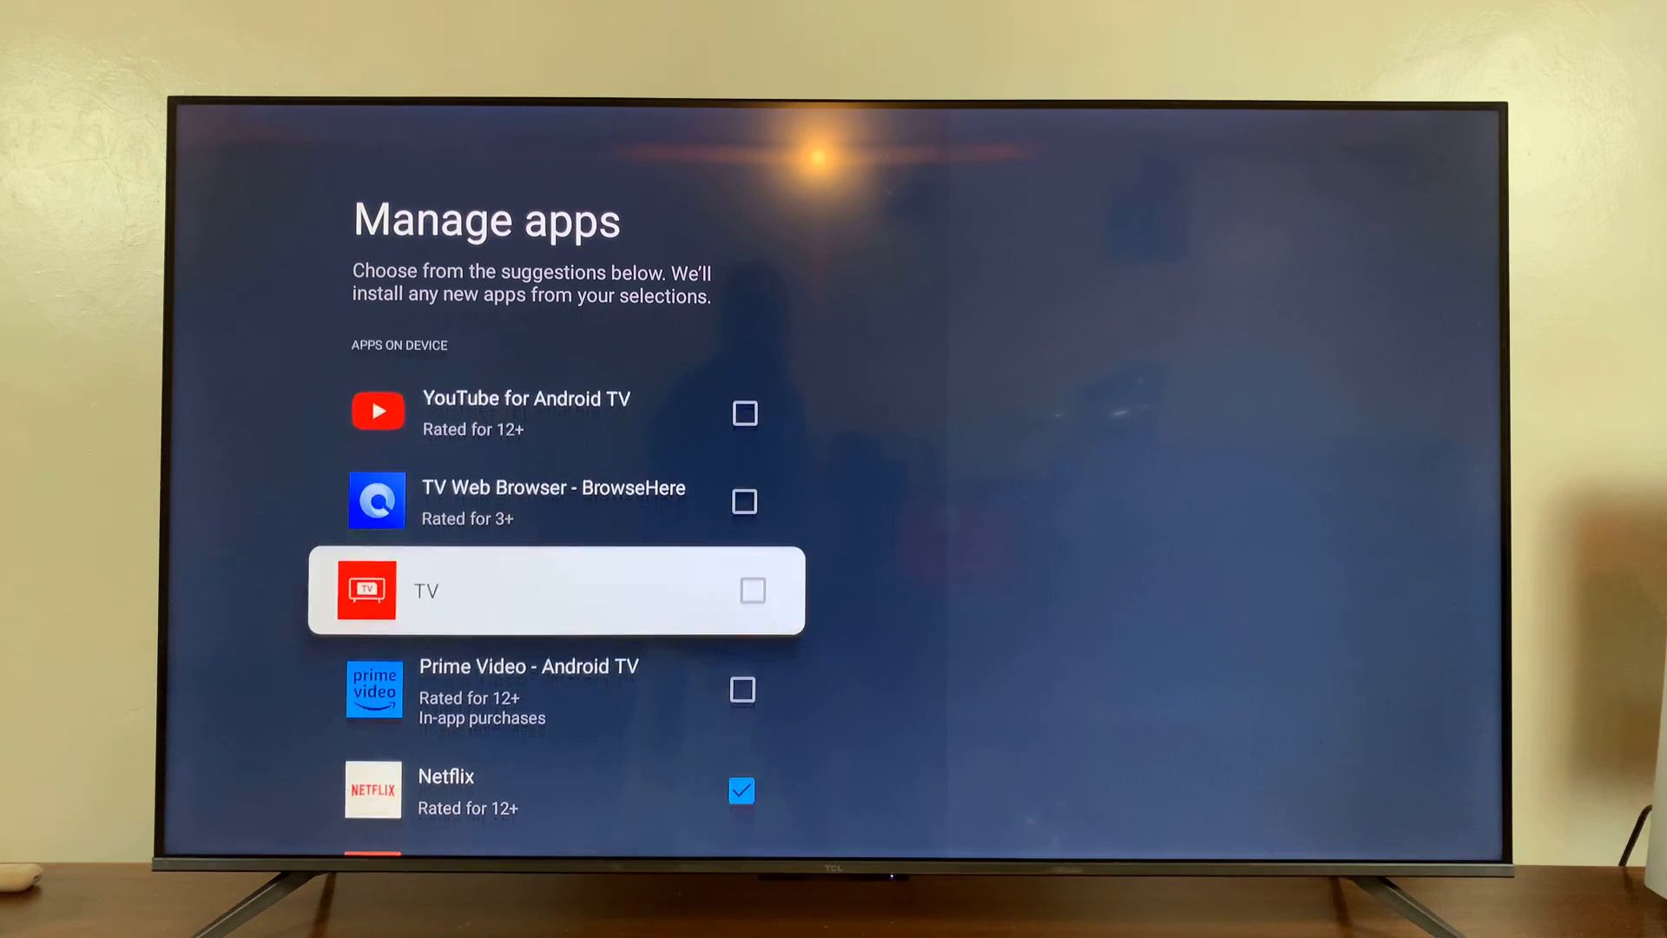
scroll("down", 3)
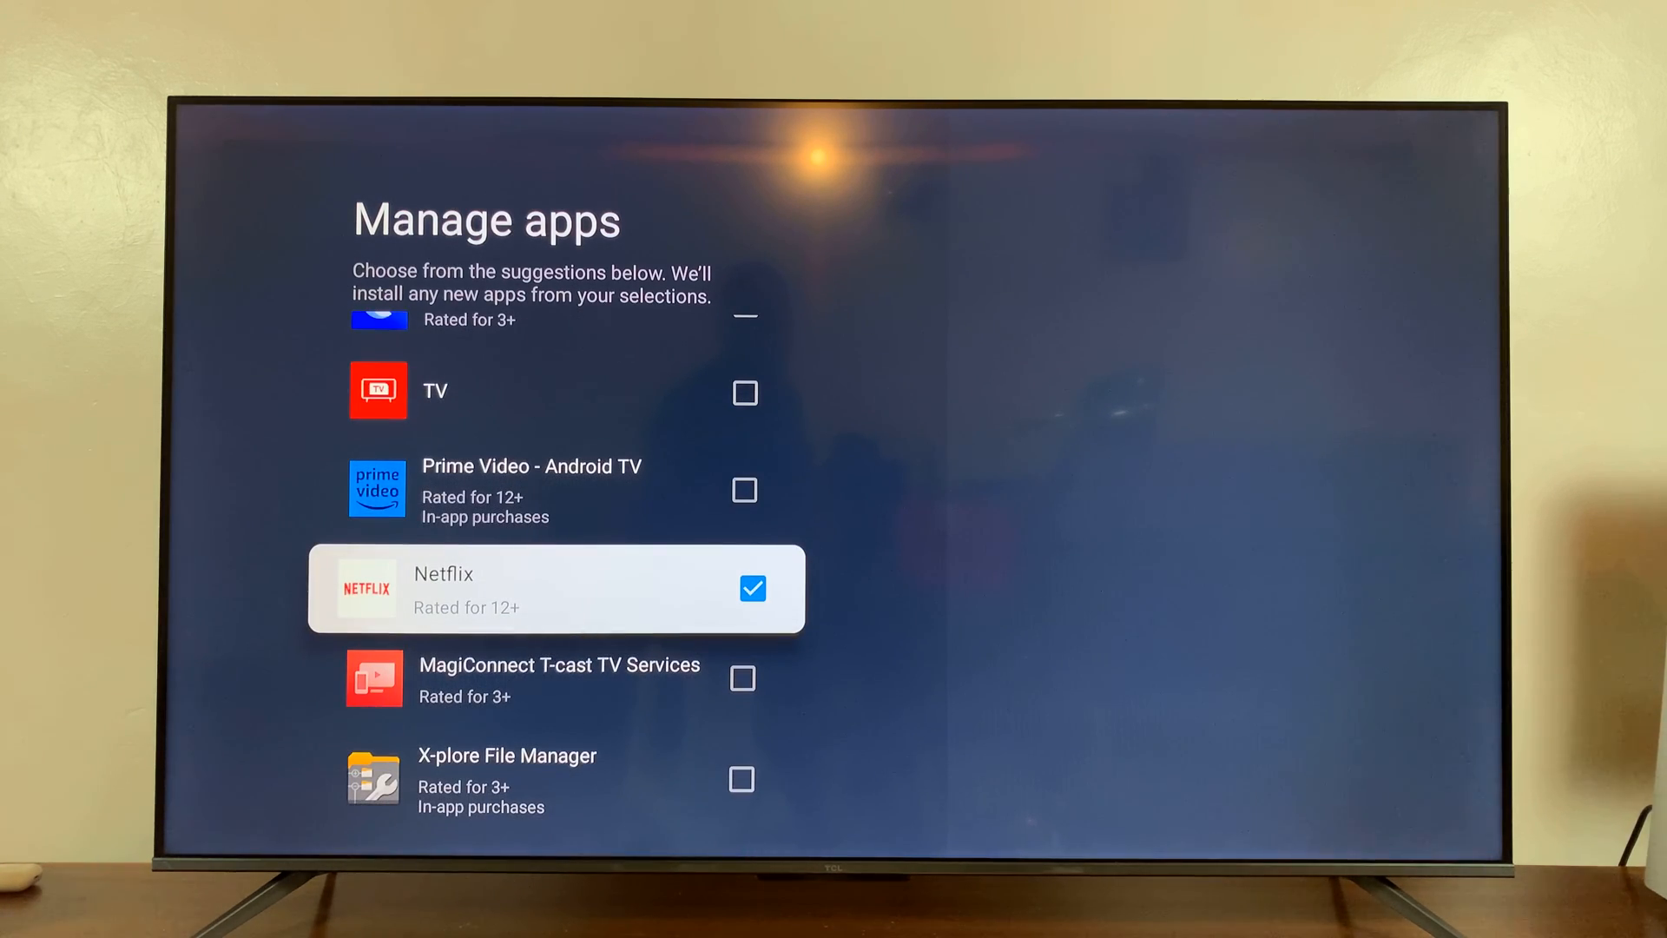
left_click(752, 588)
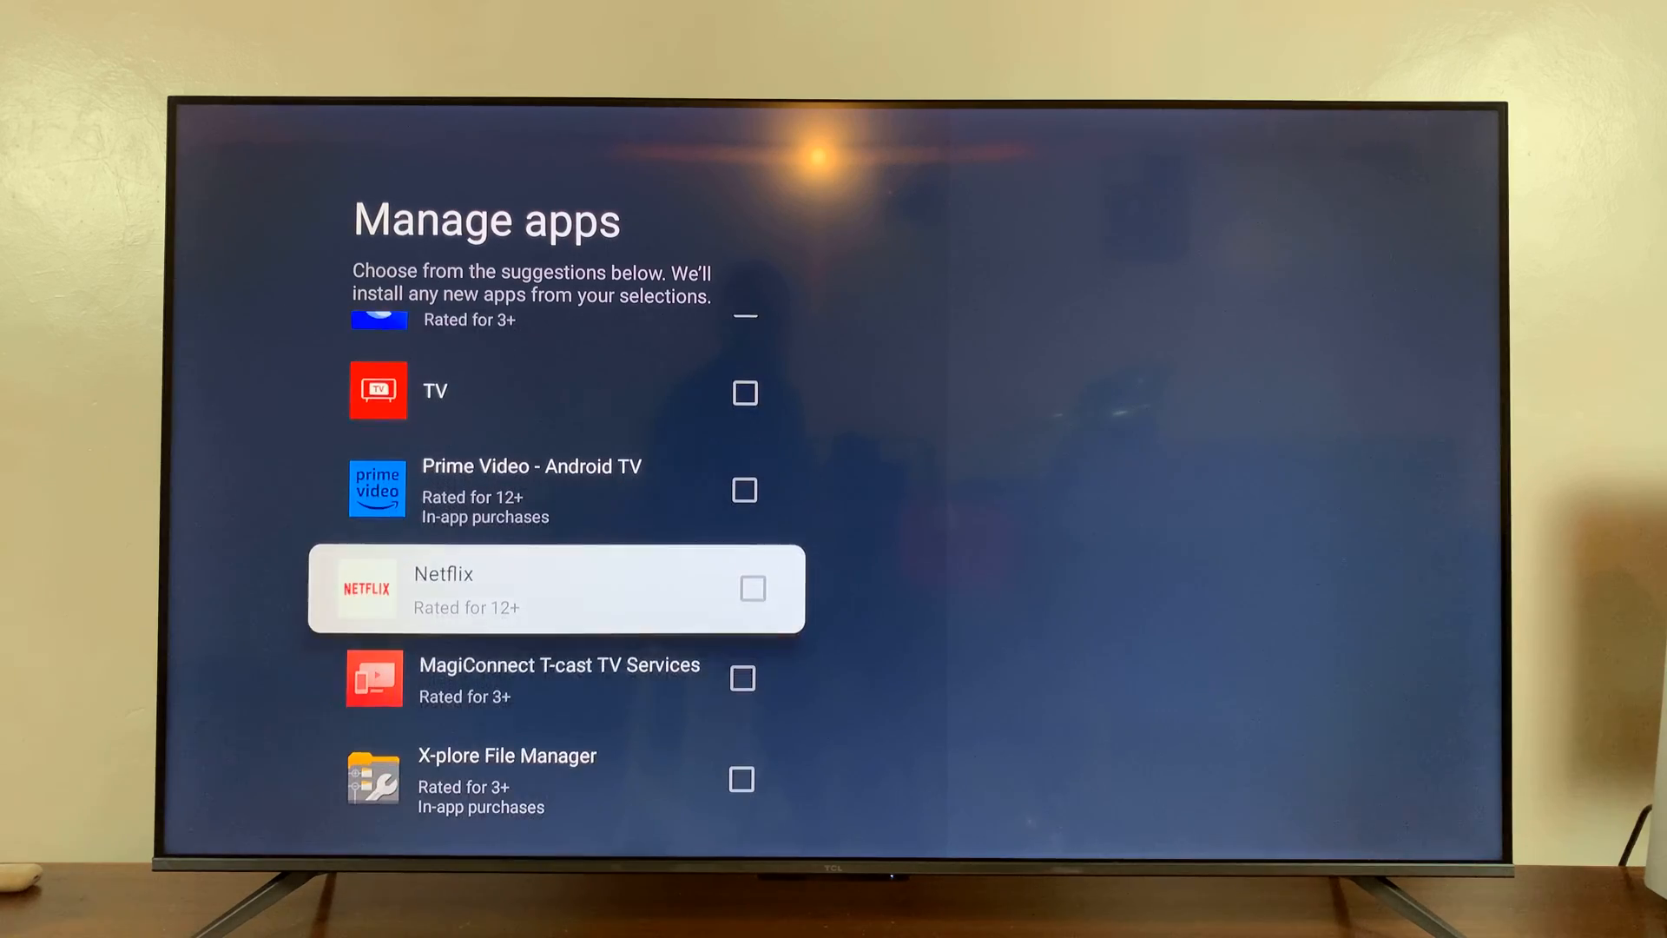
scroll("down", 3)
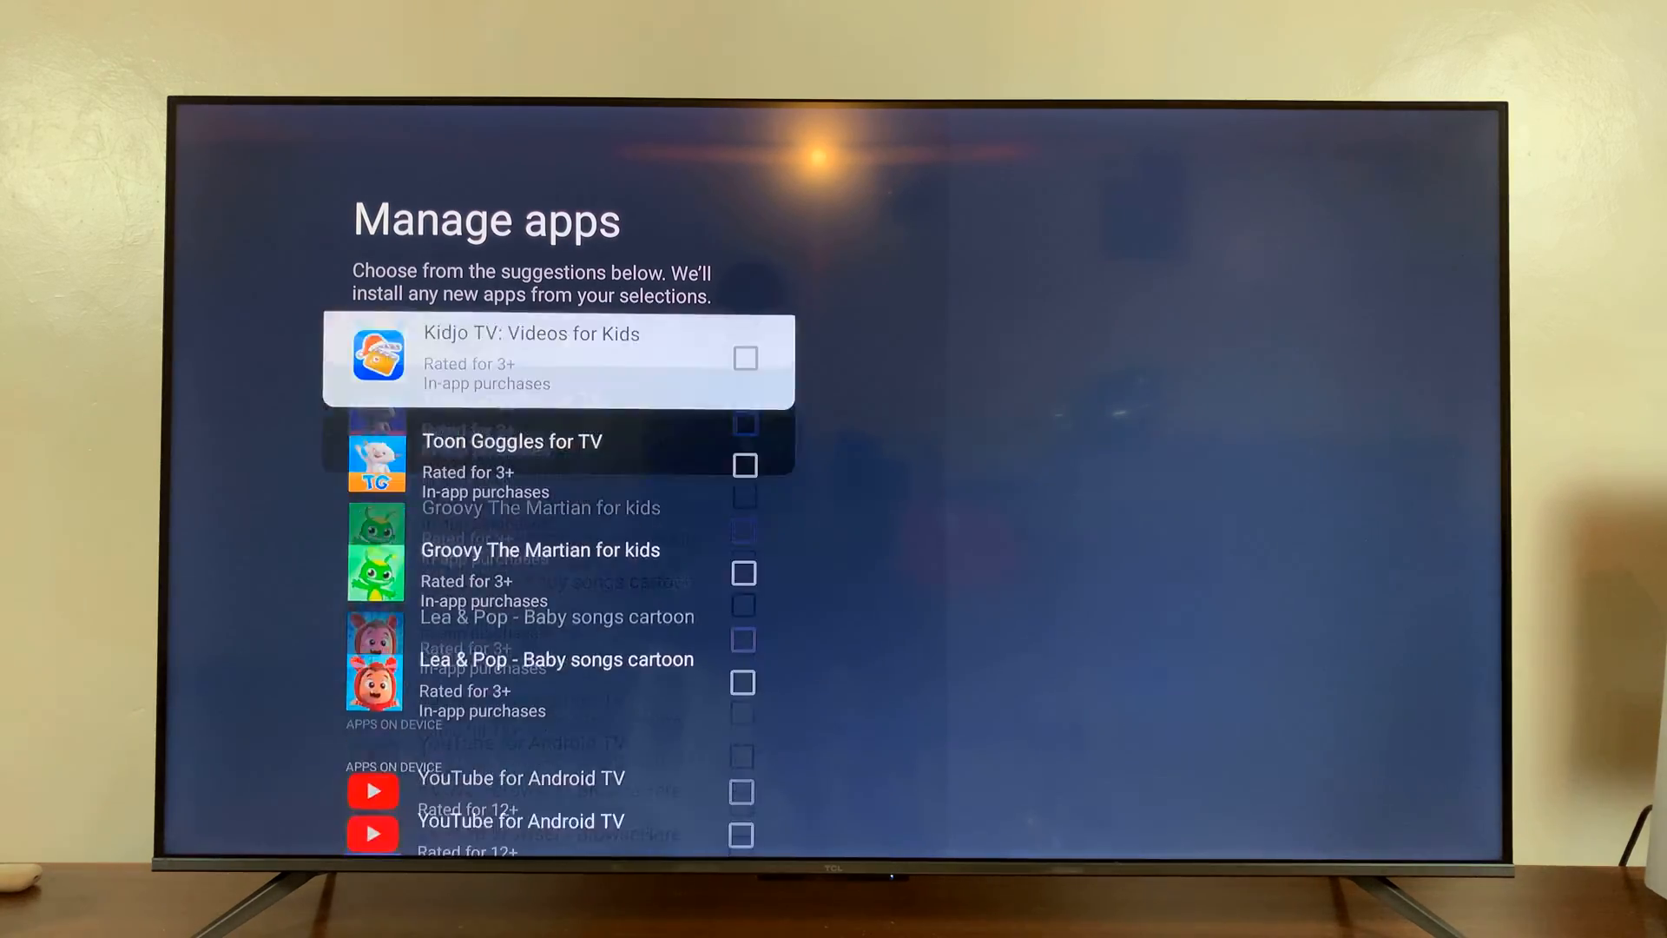